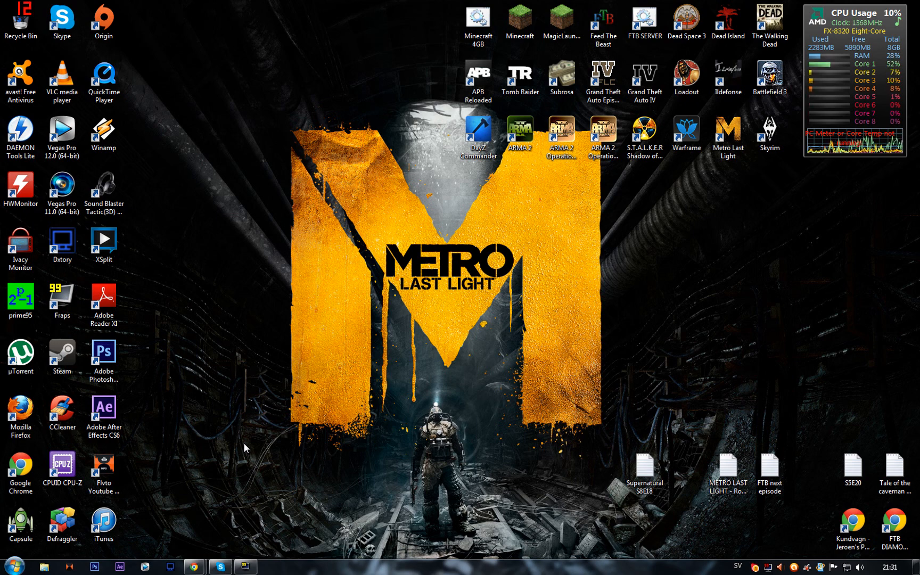
pyautogui.moveTo(222, 483)
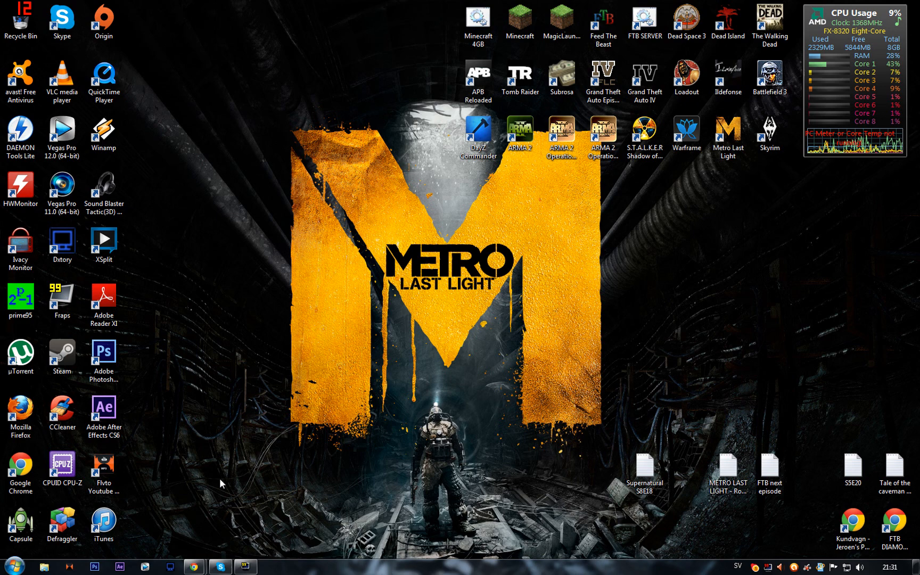
pyautogui.moveTo(194, 566)
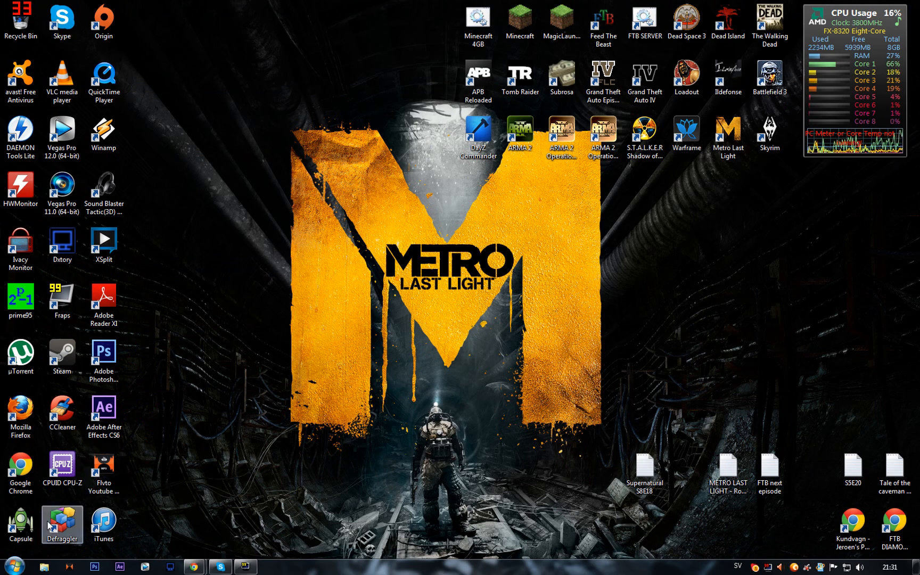
# Jump to local AppData via %local% search and browse 4A Games > Metro LL into the first profile folder
pyautogui.click(6, 567)
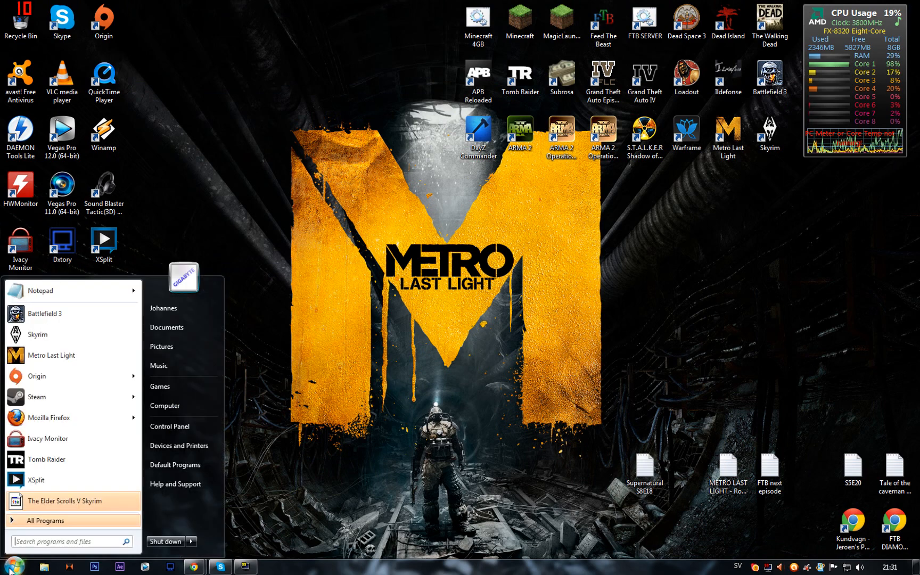
pyautogui.write('%')
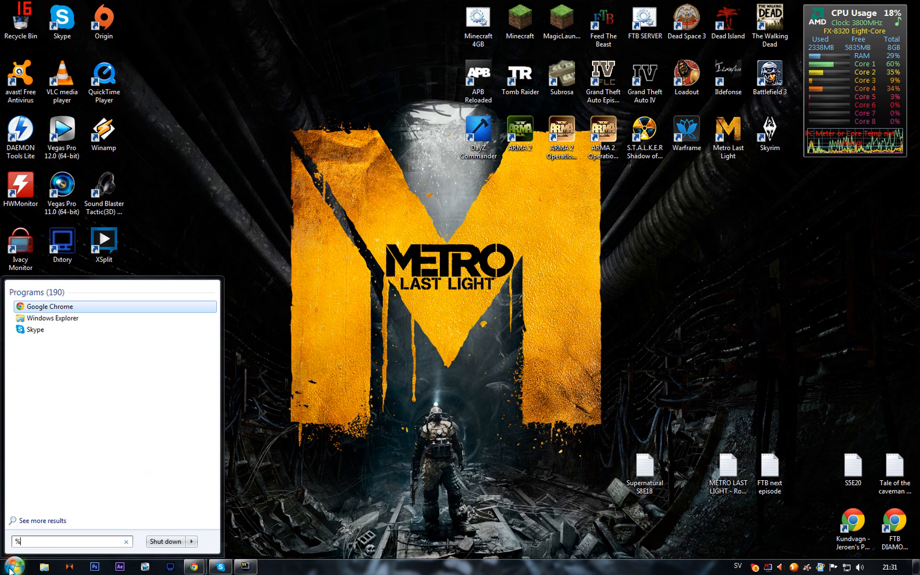
pyautogui.write('local')
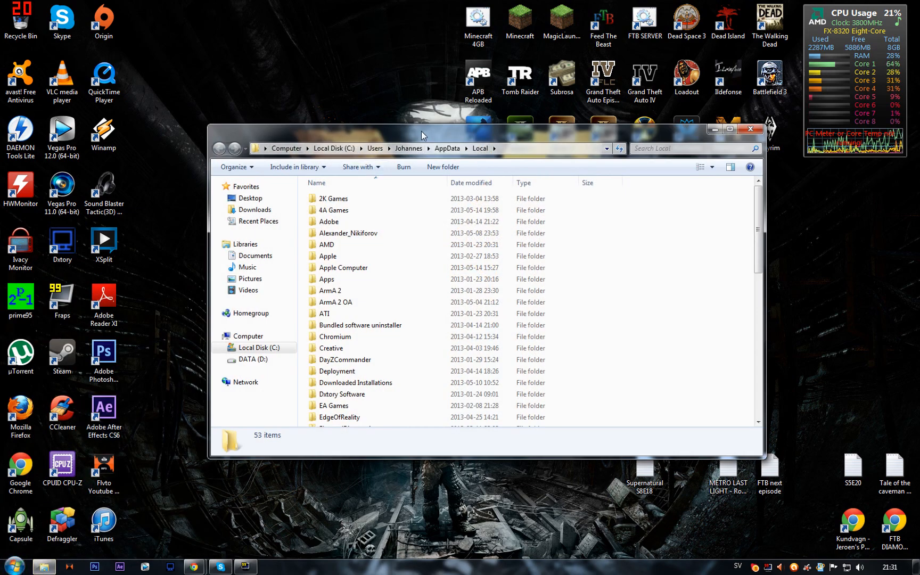
pyautogui.moveTo(423, 129); pyautogui.dragTo(435, 104)
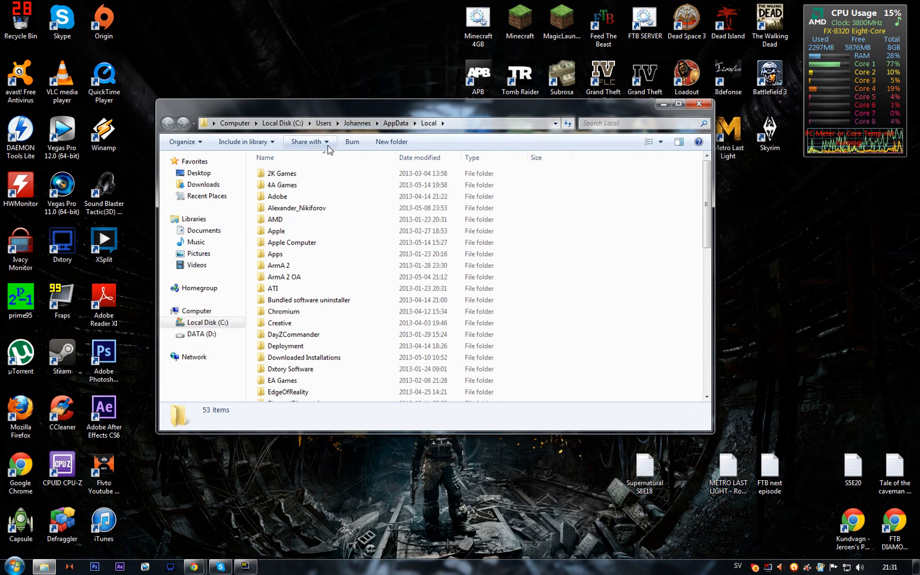
pyautogui.click(282, 174)
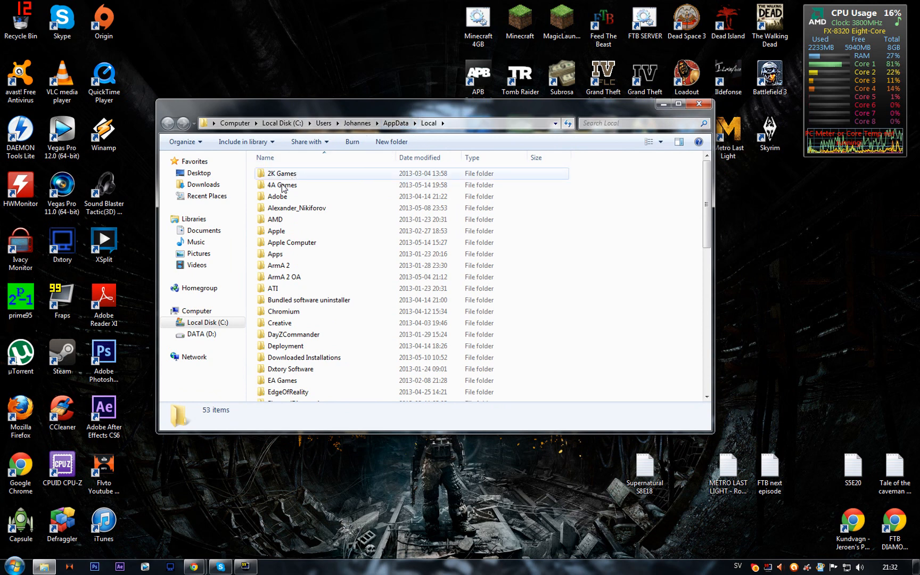
pyautogui.doubleClick(281, 185)
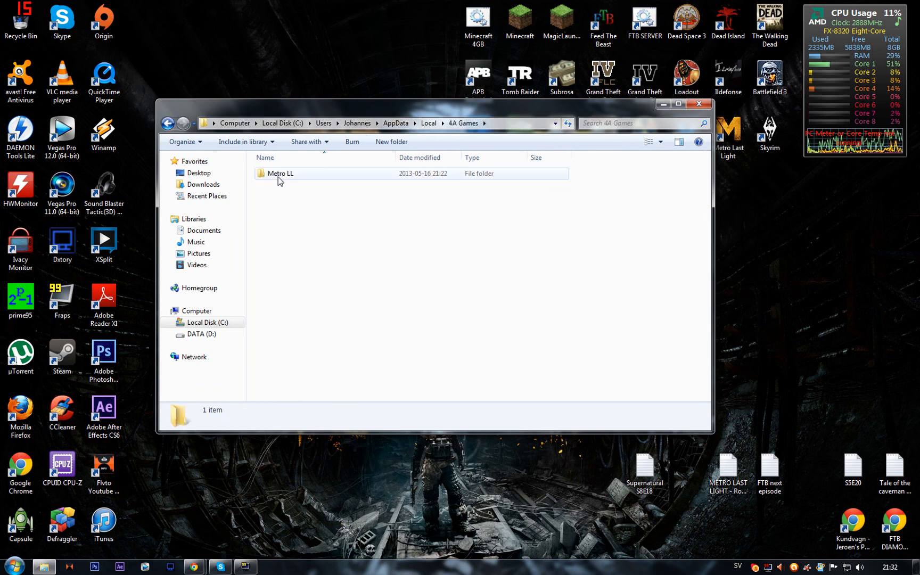
pyautogui.doubleClick(280, 174)
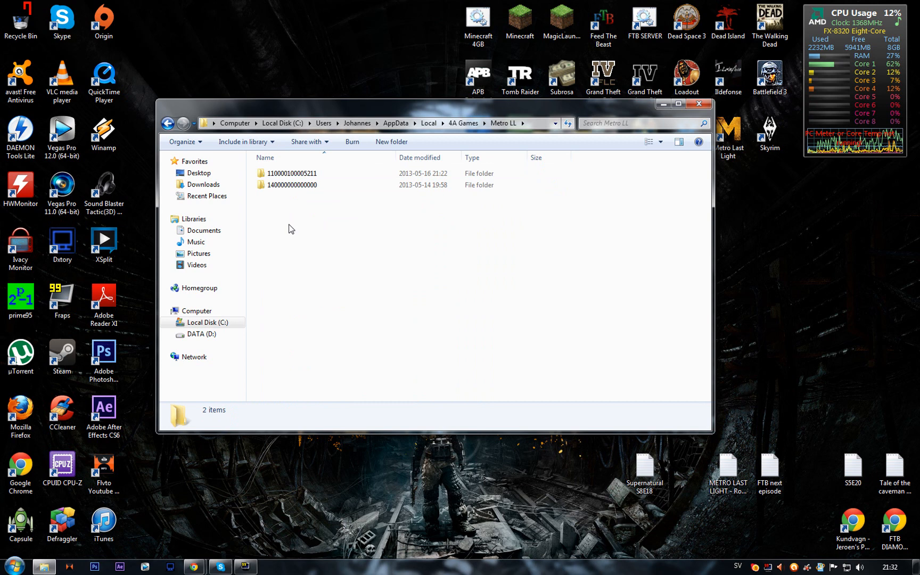
pyautogui.click(292, 174)
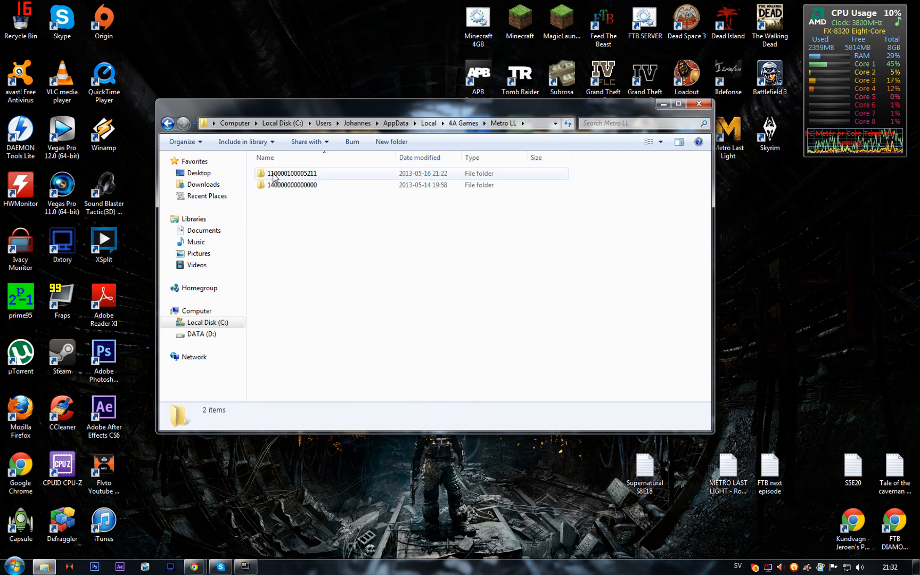
pyautogui.doubleClick(292, 173)
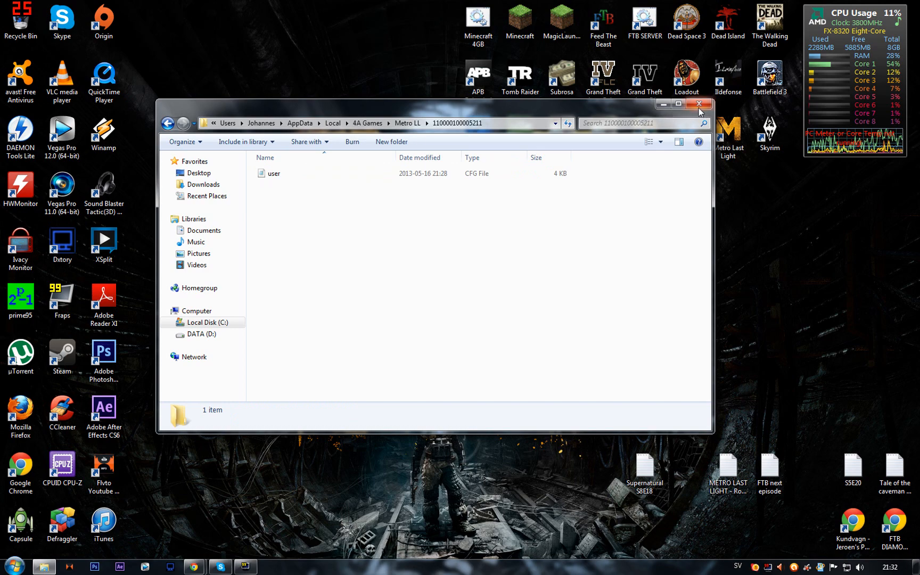
pyautogui.click(698, 104)
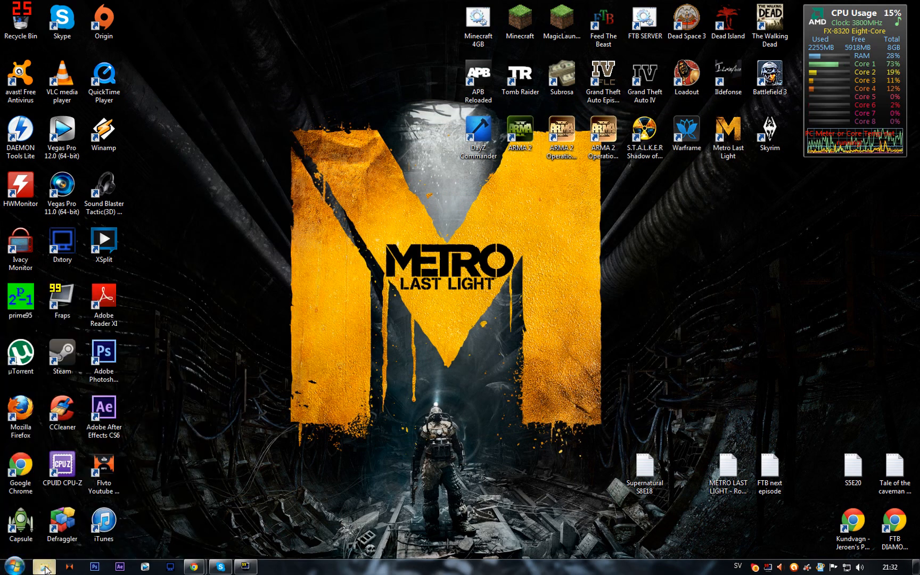
# In the personal user folder, enable Show hidden files and folders through Folder and search options
pyautogui.click(45, 566)
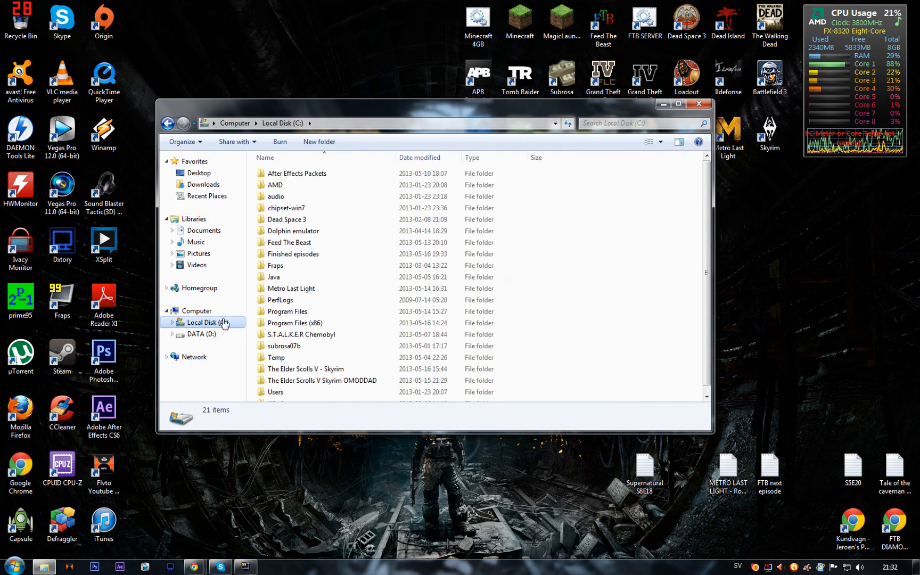
pyautogui.click(275, 392)
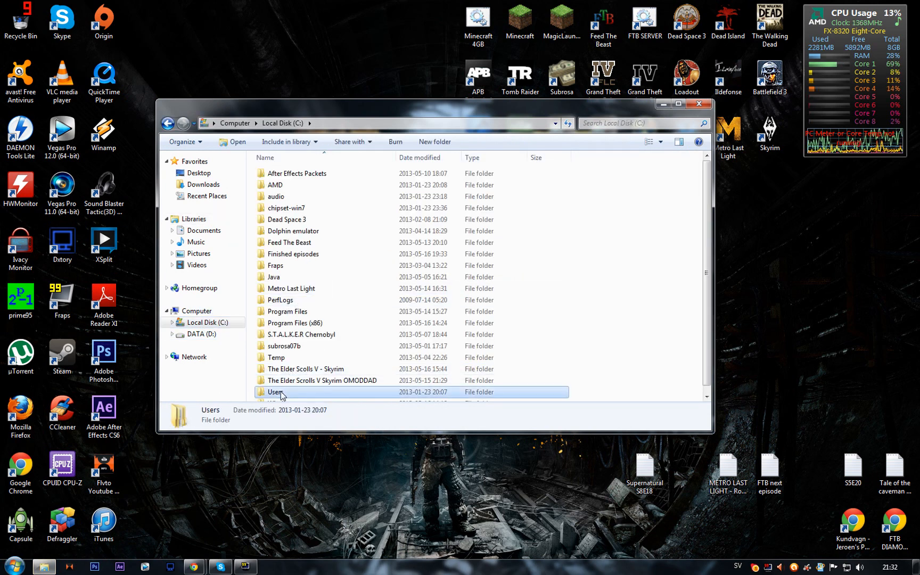
pyautogui.doubleClick(276, 392)
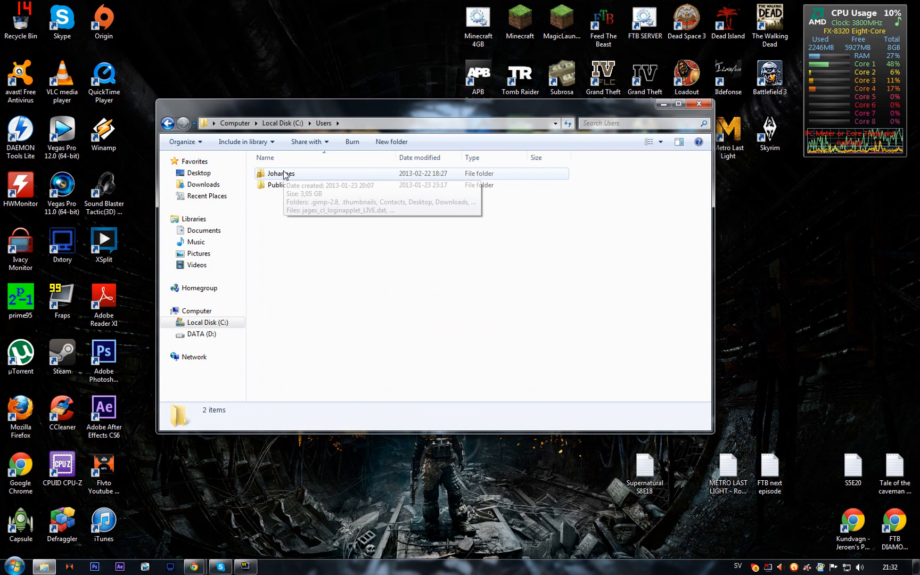
pyautogui.doubleClick(280, 174)
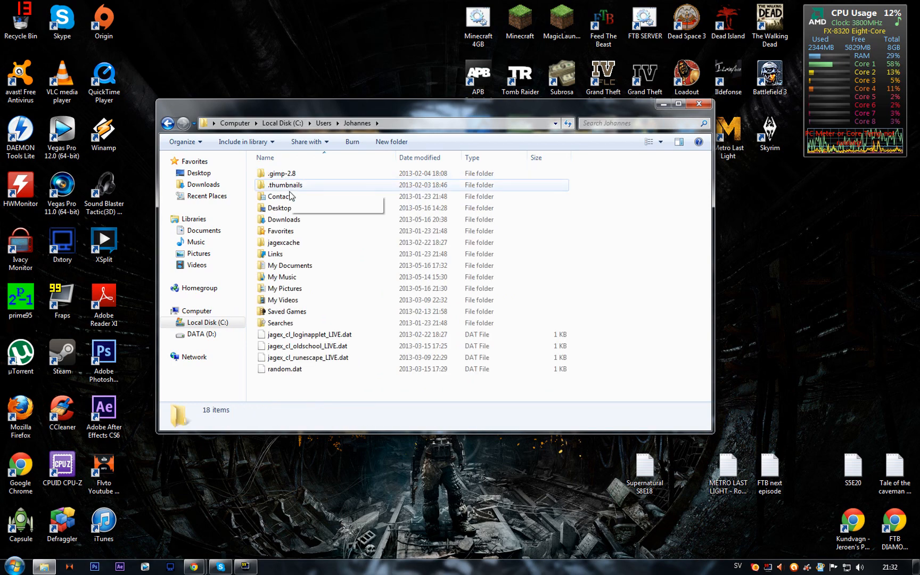
pyautogui.click(183, 142)
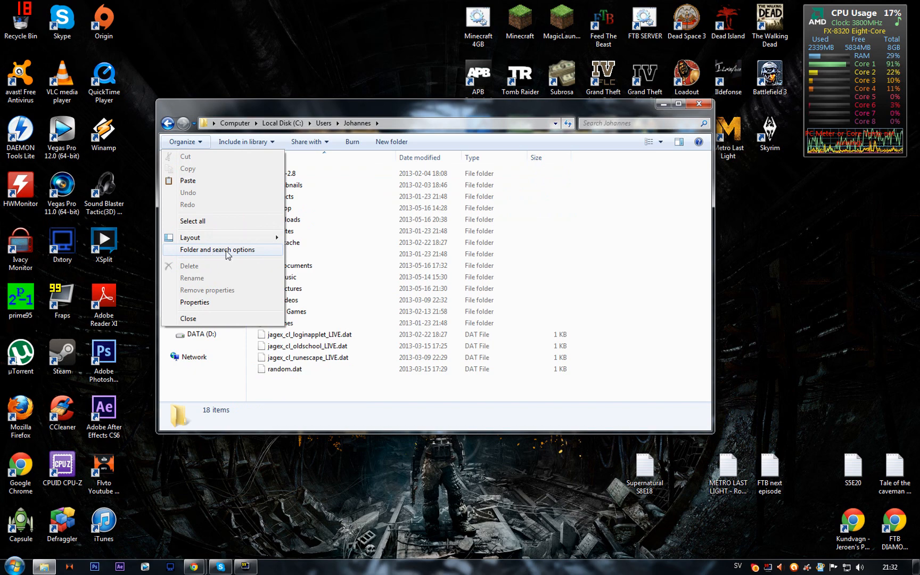
pyautogui.click(216, 249)
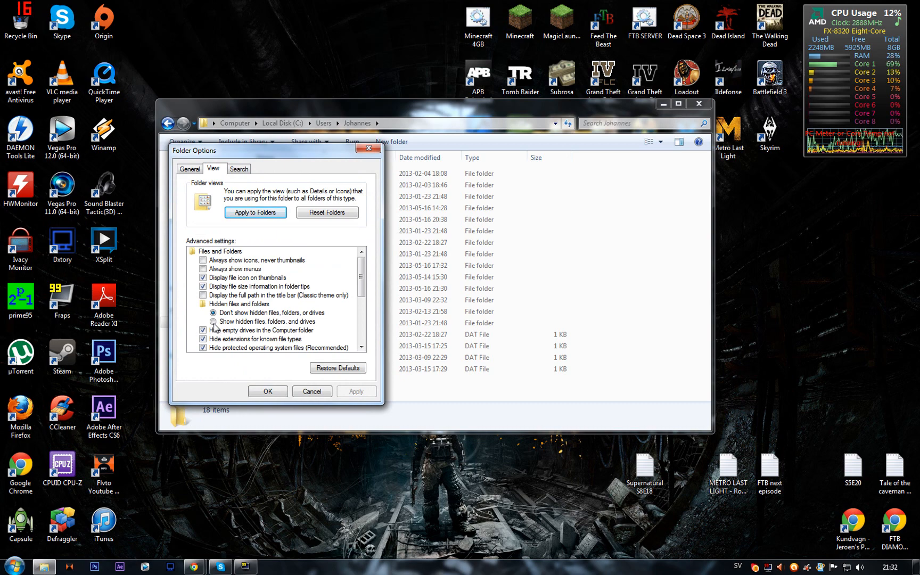
pyautogui.click(267, 392)
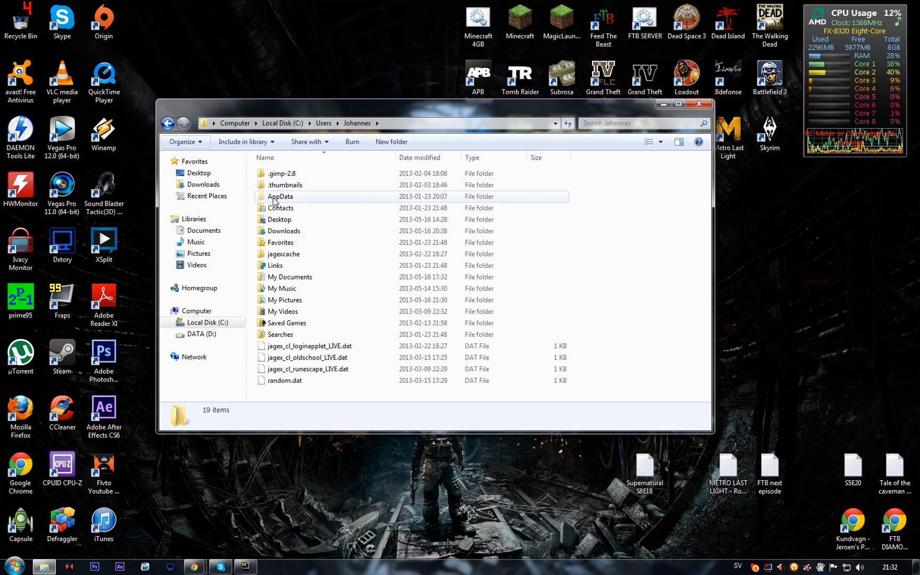
# Browse the now-visible AppData > 4A Games > Metro LL
pyautogui.doubleClick(279, 197)
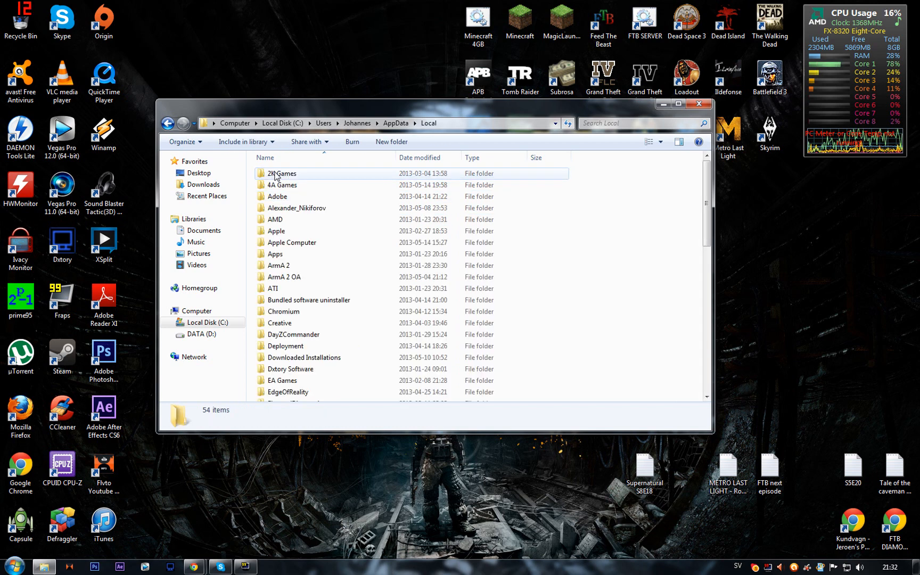
pyautogui.doubleClick(281, 185)
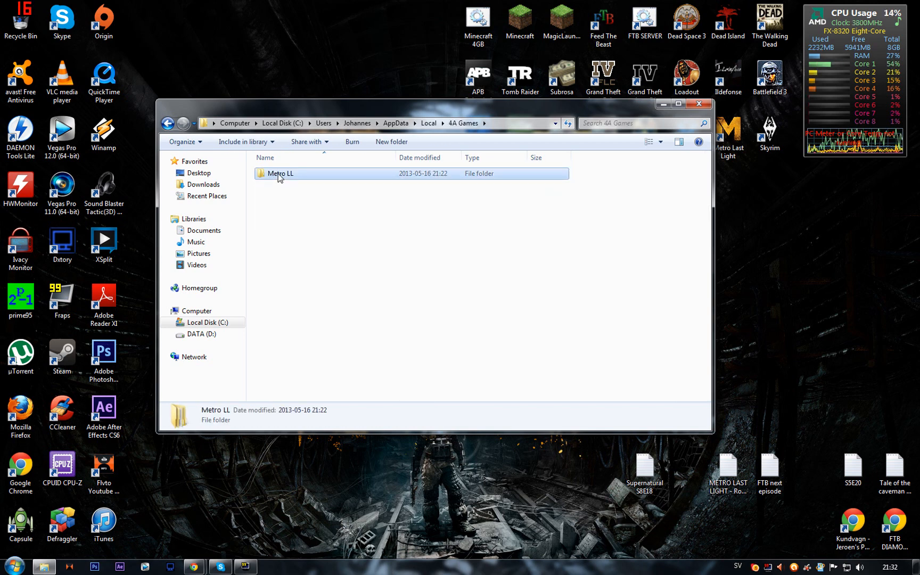
pyautogui.doubleClick(280, 174)
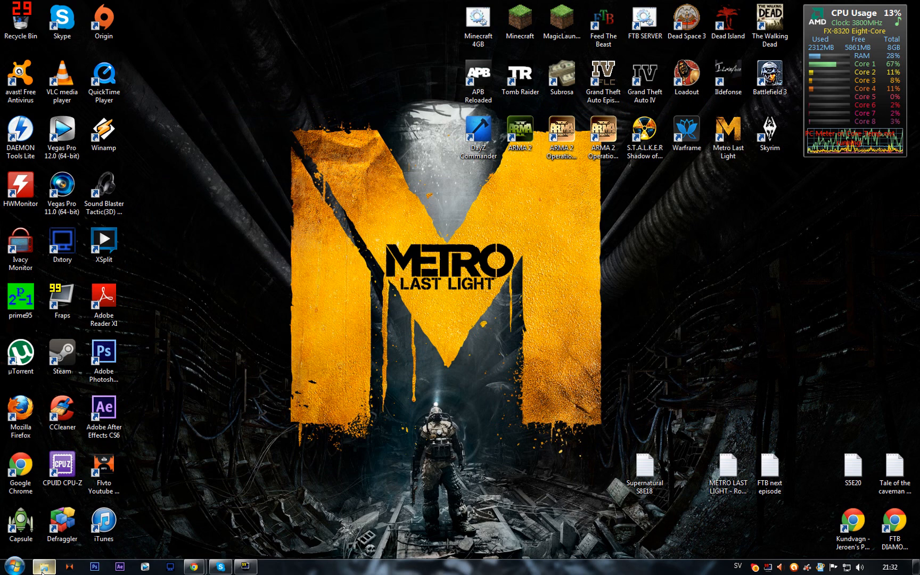
# Browse into Metro.Last.Light.Update.2 > Update and select its contents
pyautogui.click(42, 567)
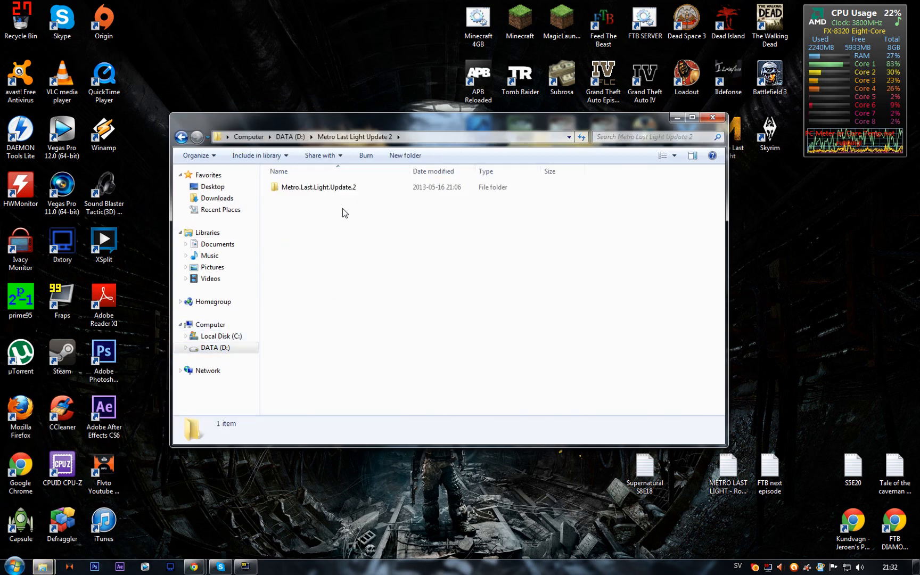
pyautogui.doubleClick(319, 187)
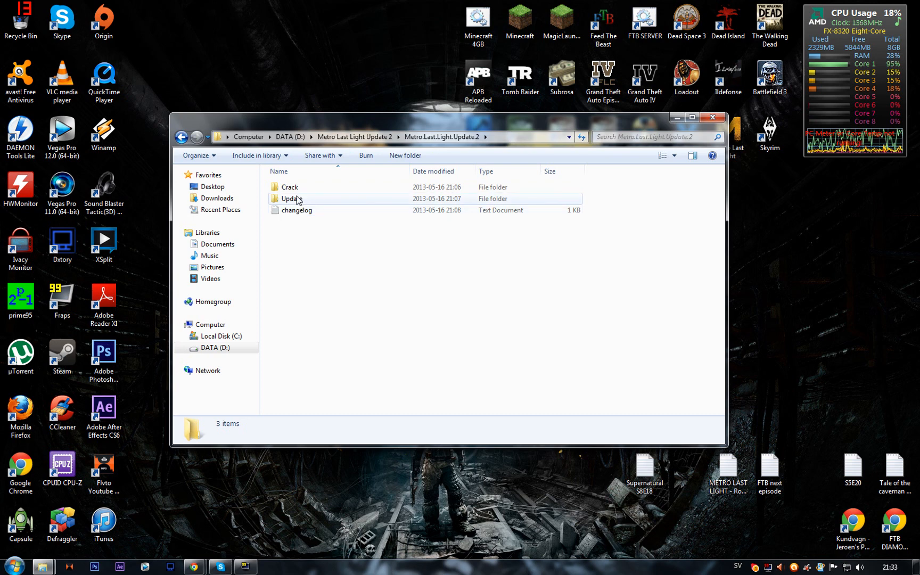
pyautogui.doubleClick(291, 198)
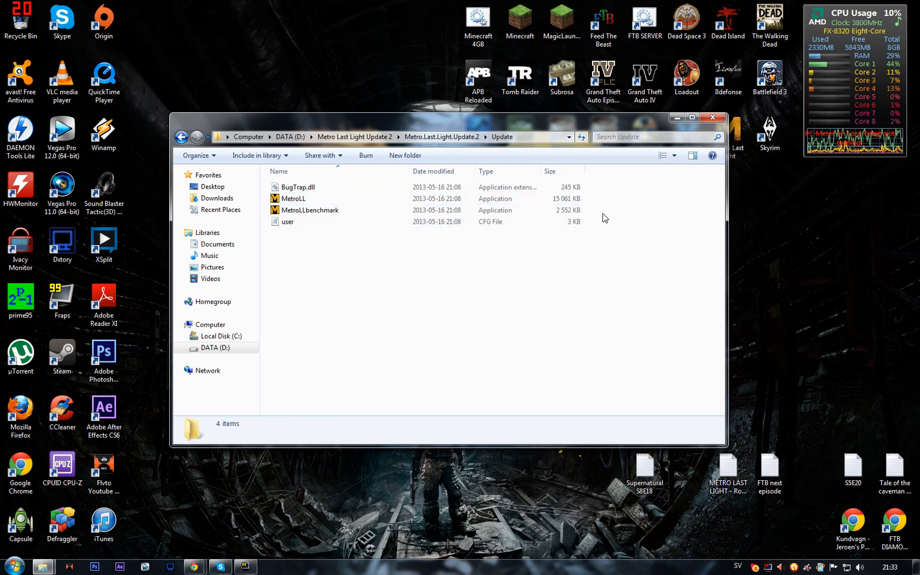
pyautogui.click(297, 187)
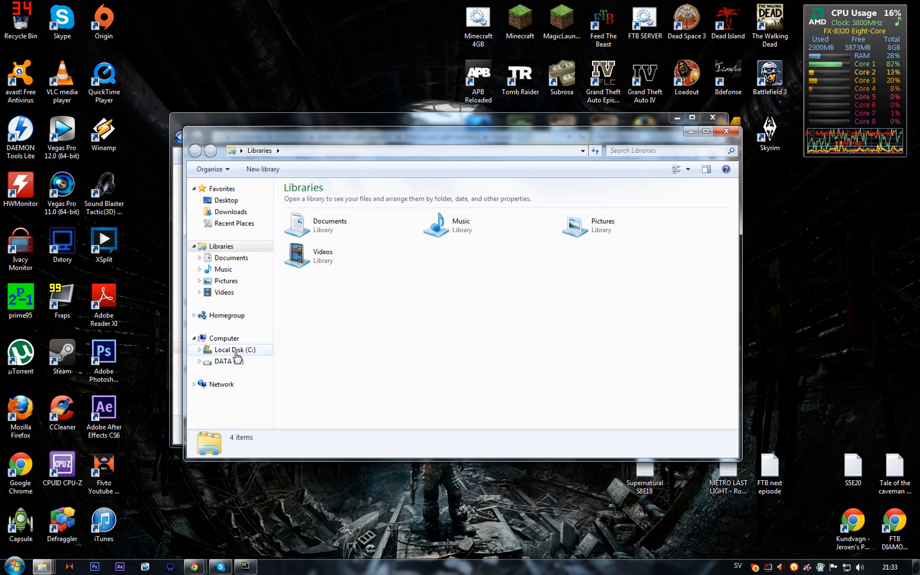
# Reach C: > Program Files (x86) > Steam > Metro Last Light and cancel the conflicting file copy
pyautogui.click(233, 350)
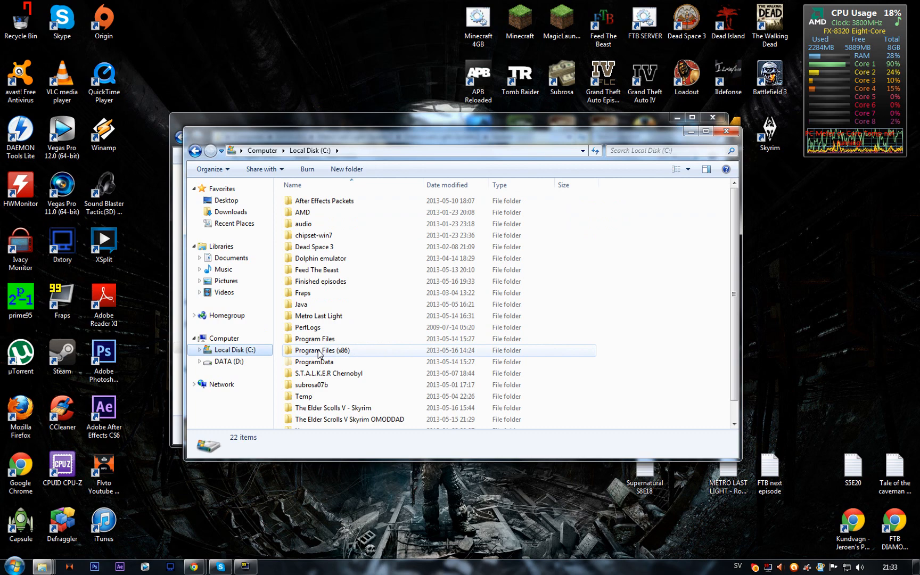
pyautogui.doubleClick(322, 350)
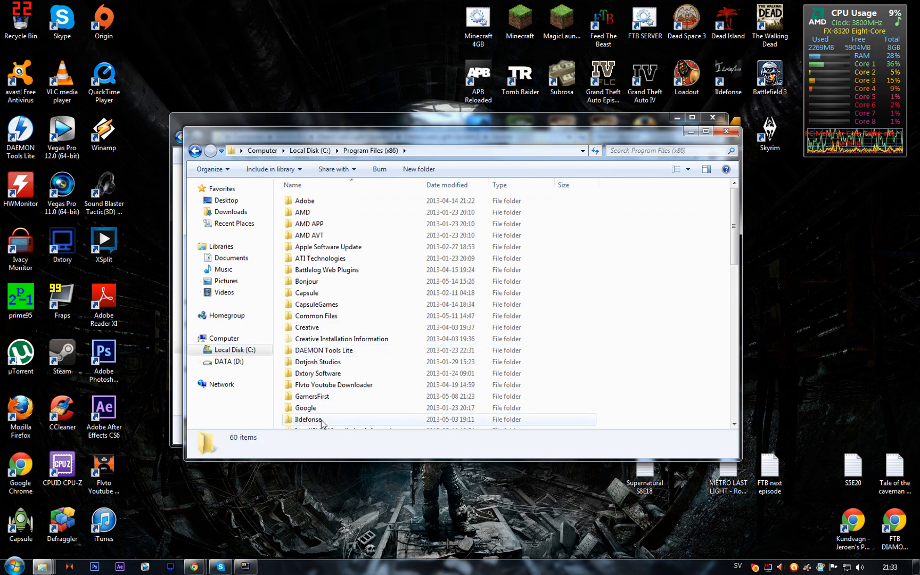
pyautogui.scroll(-3)
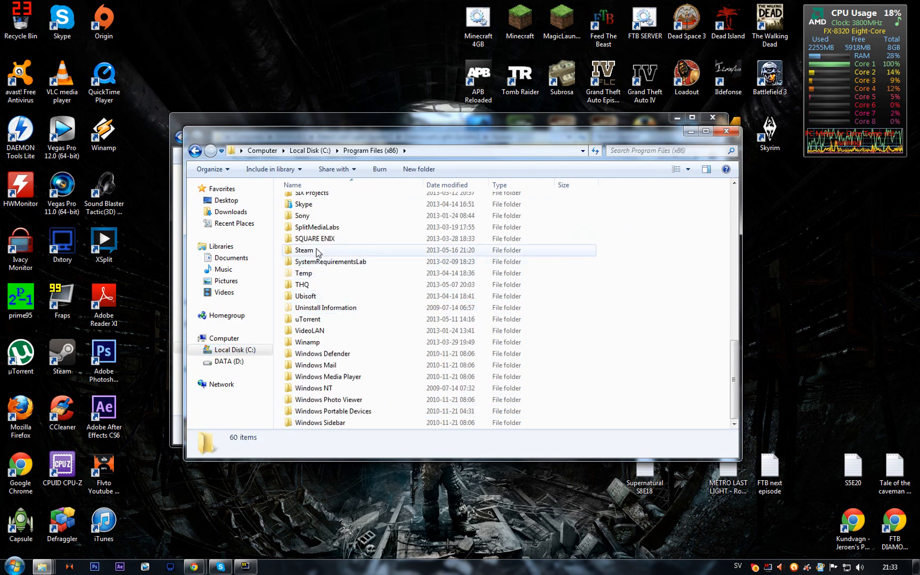
pyautogui.doubleClick(305, 250)
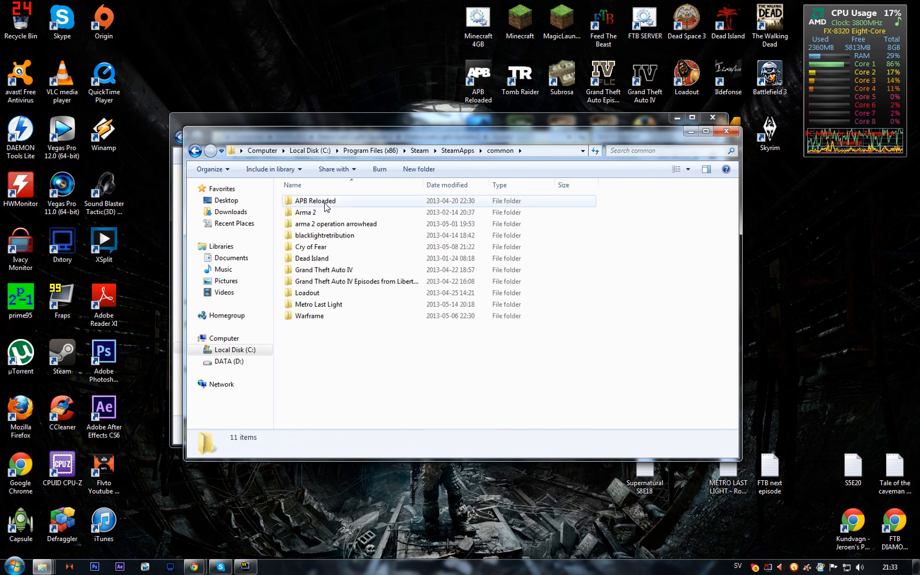
pyautogui.doubleClick(320, 303)
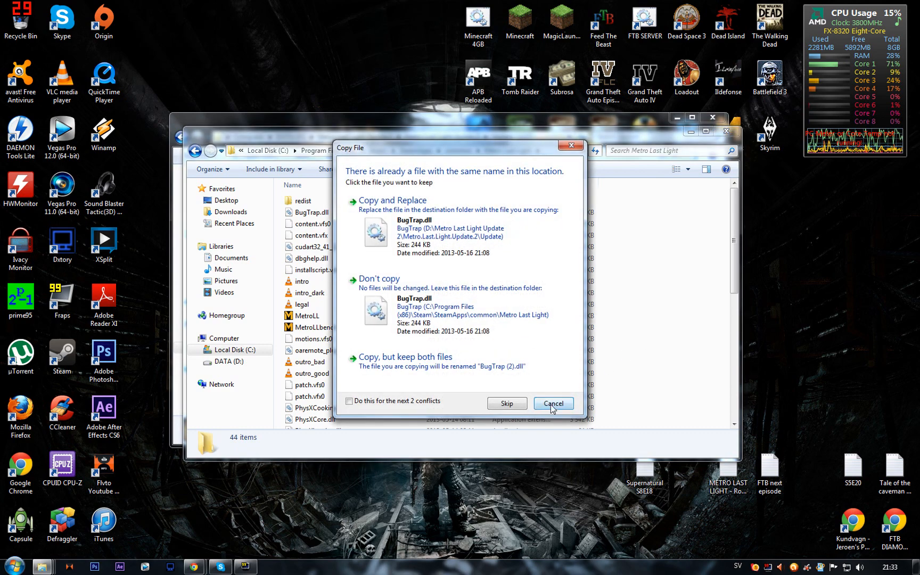
pyautogui.click(553, 404)
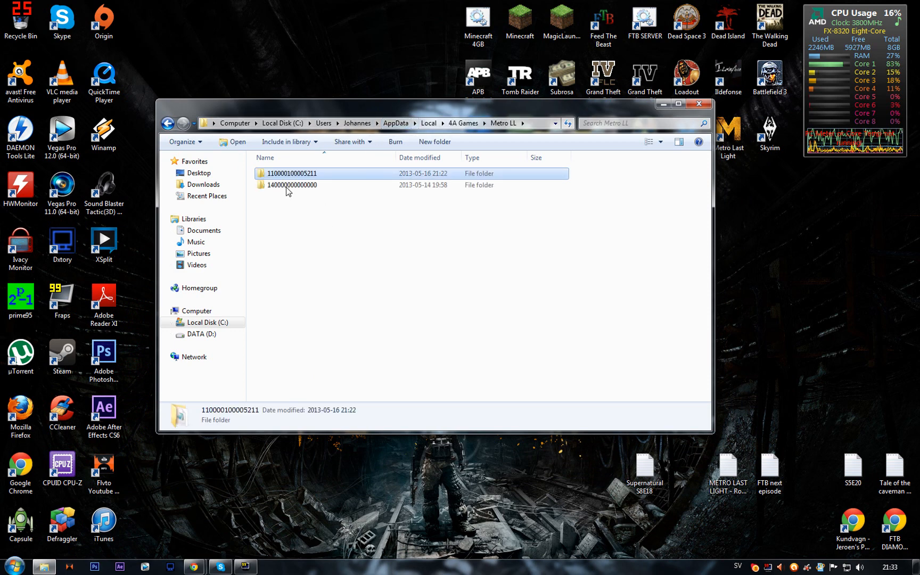
pyautogui.doubleClick(292, 174)
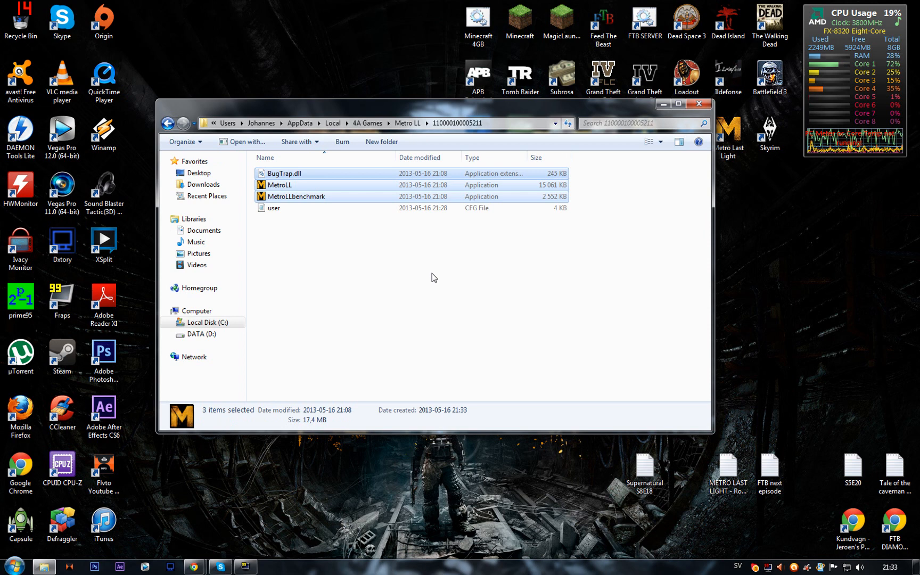
pyautogui.moveTo(497, 294)
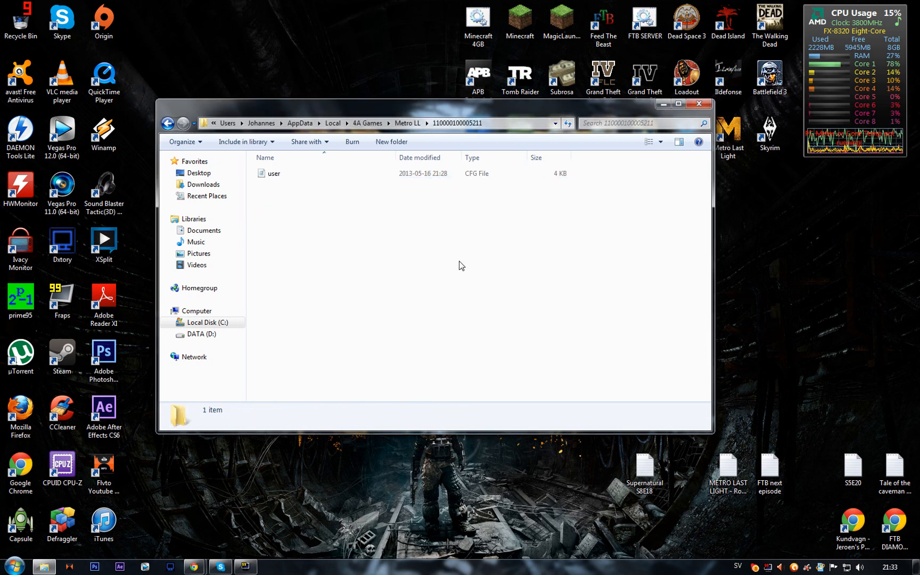
pyautogui.click(282, 174)
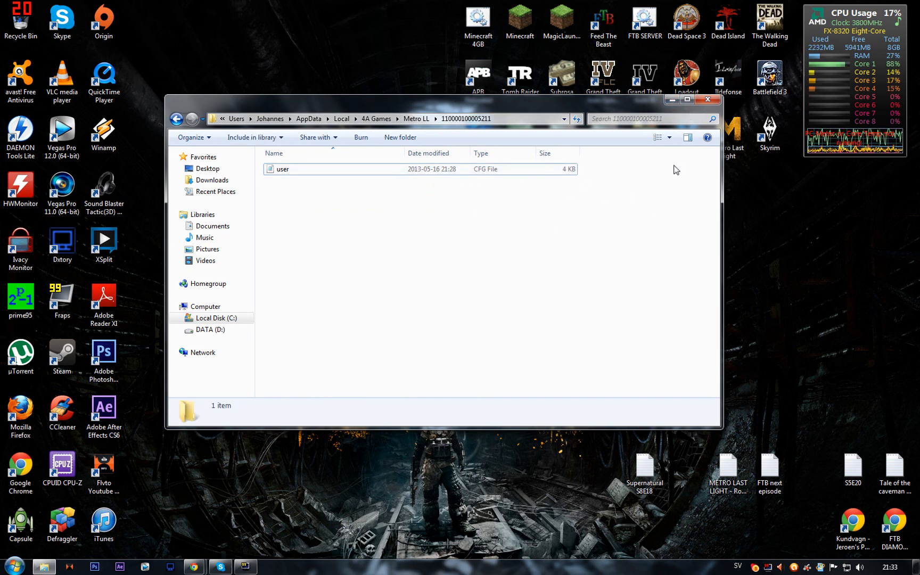
pyautogui.moveTo(671, 223)
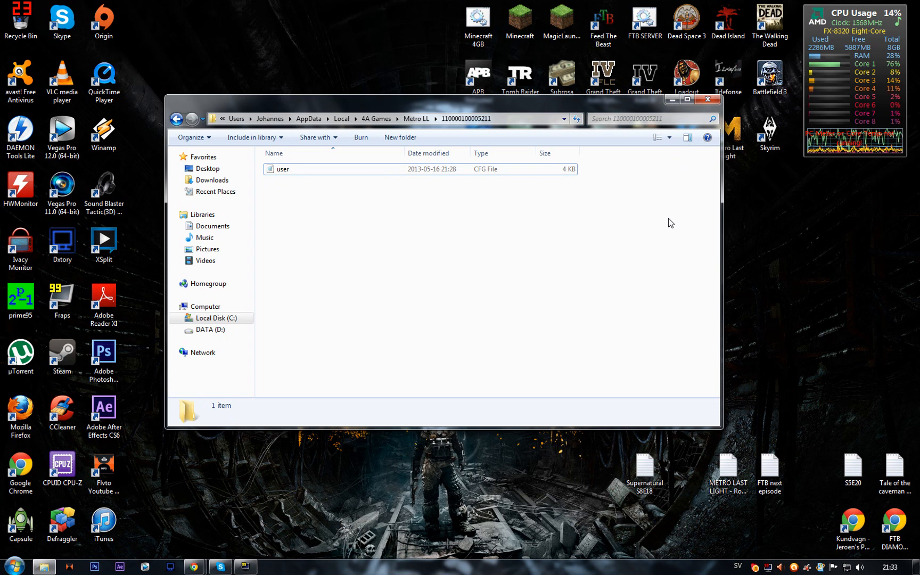
pyautogui.moveTo(644, 220)
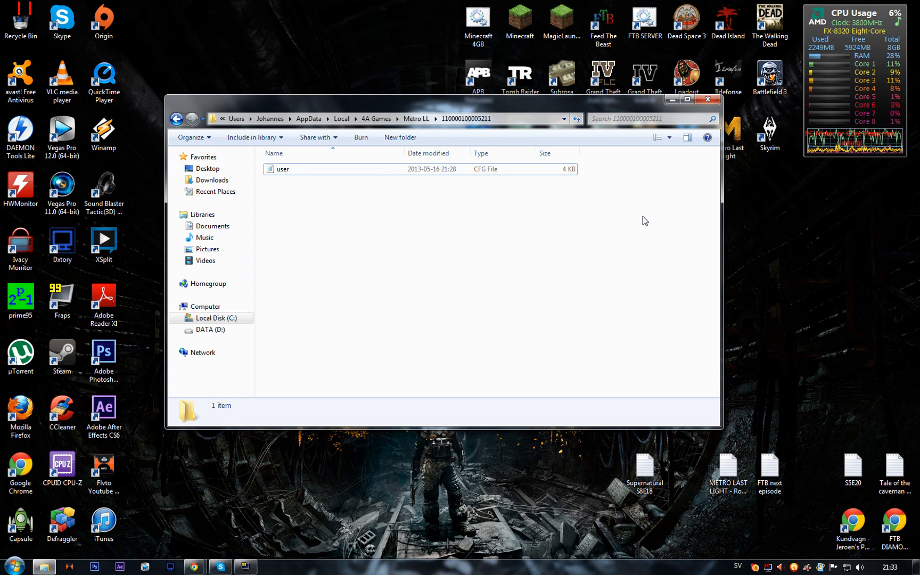
pyautogui.click(284, 169)
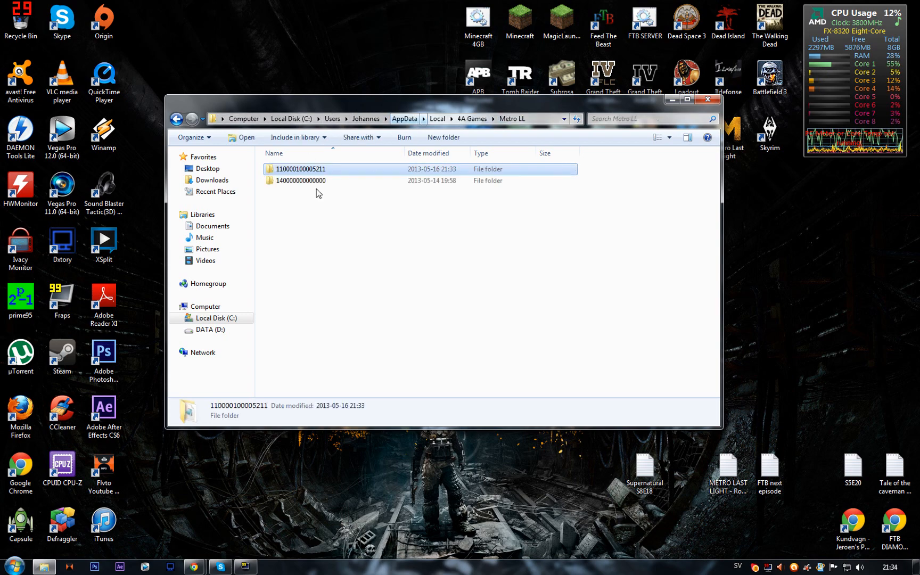
pyautogui.doubleClick(302, 169)
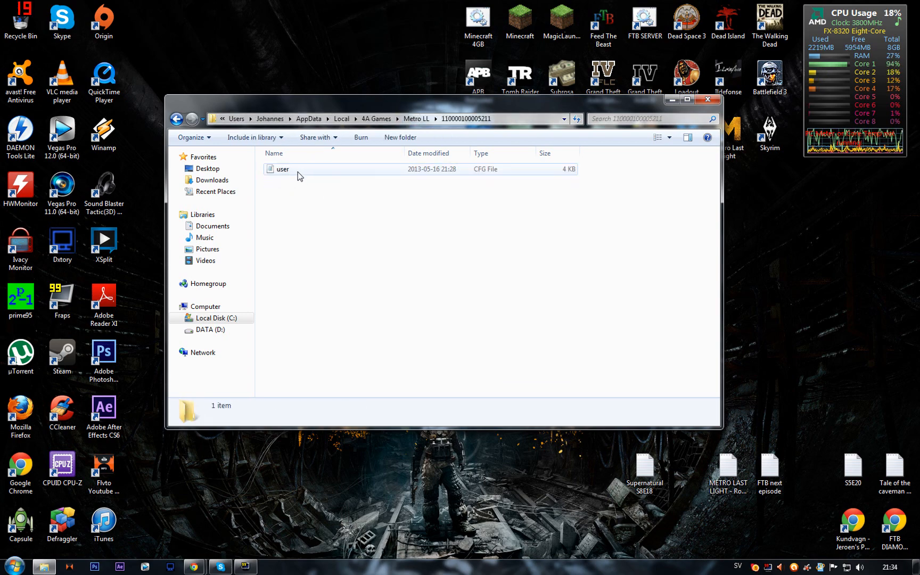
pyautogui.doubleClick(283, 169)
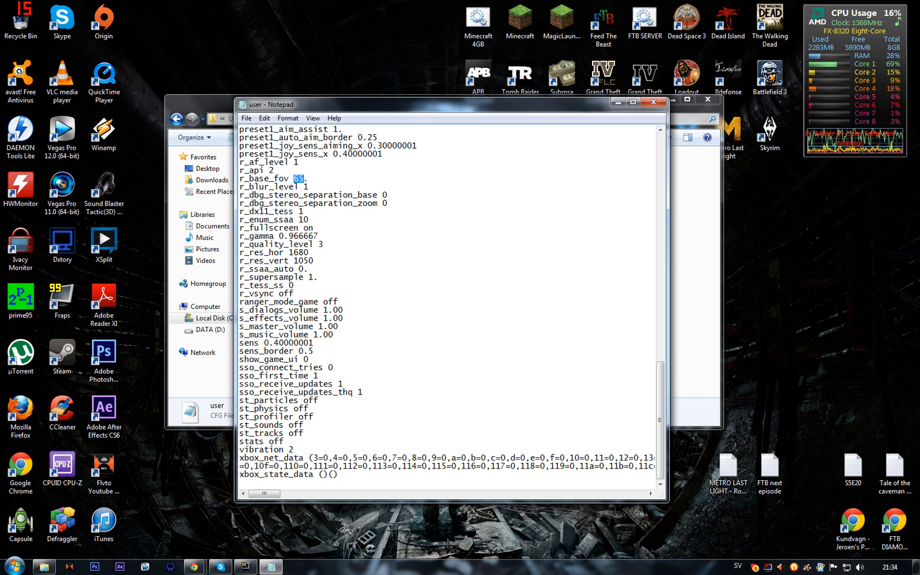
# Replace the r_base_fov value with 65, save user.cfg and close Notepad
pyautogui.write('50.5')
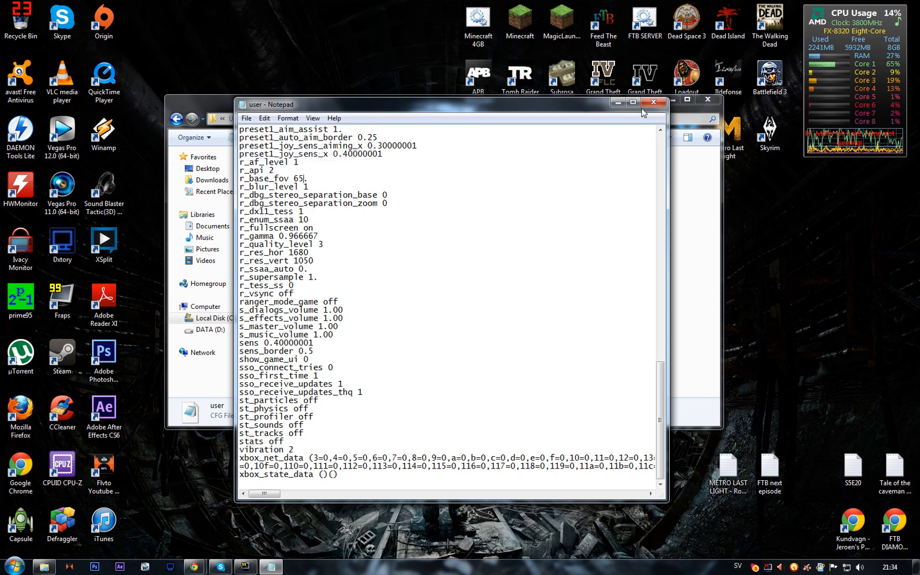
pyautogui.click(654, 101)
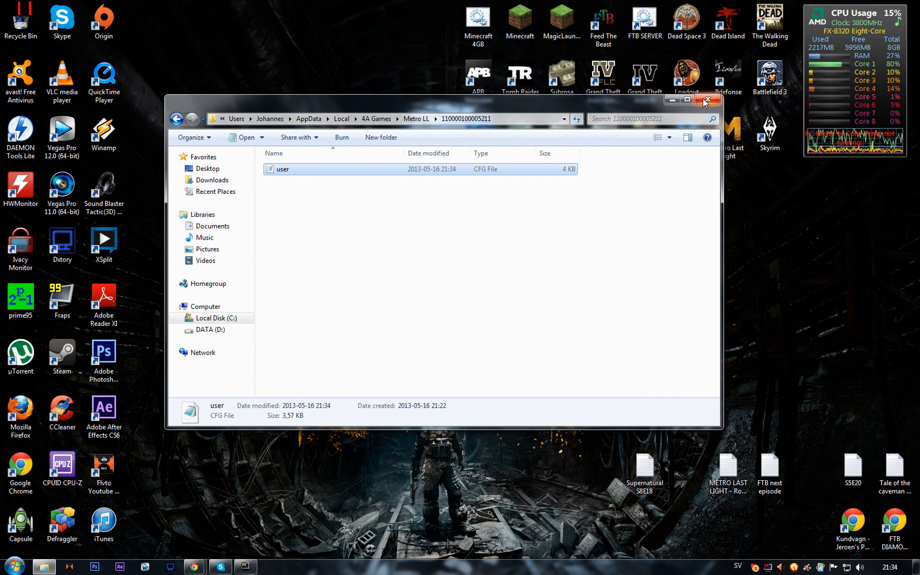
# Close the profile folder window, leaving only the desktop
pyautogui.click(708, 99)
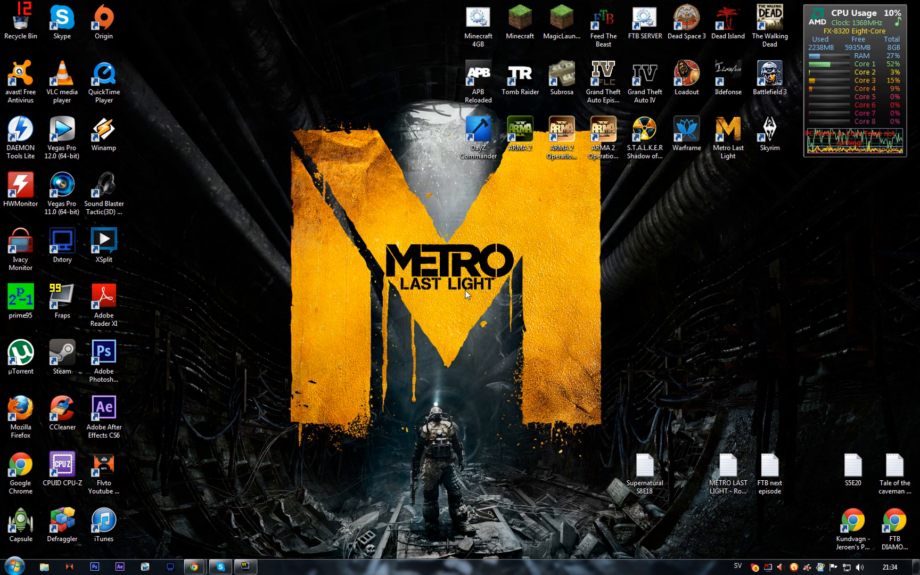
pyautogui.moveTo(463, 295)
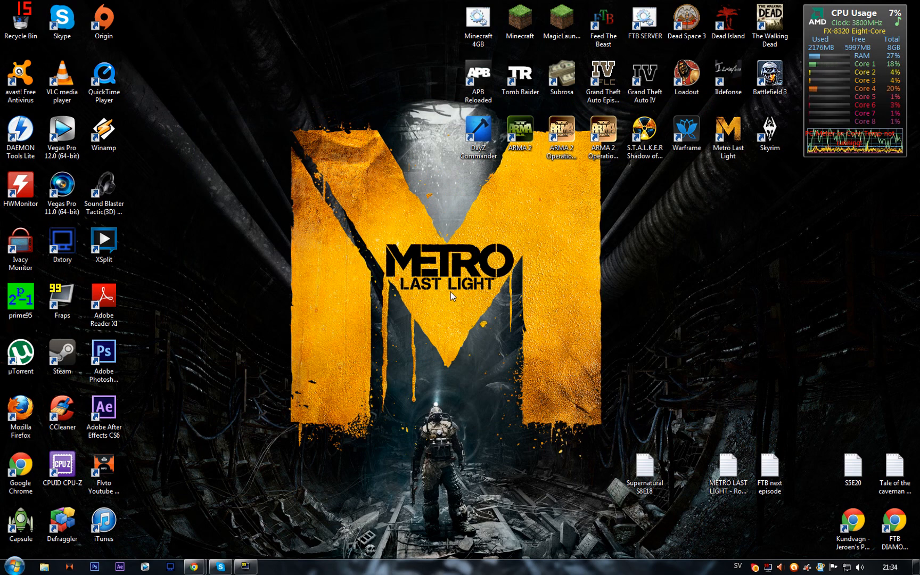